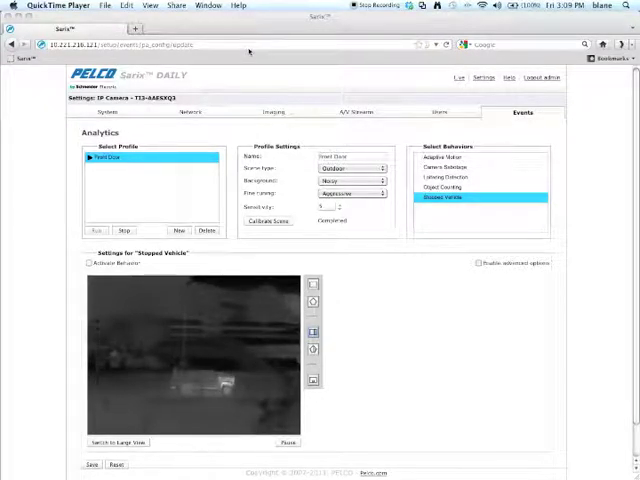
mouse_move(366, 138)
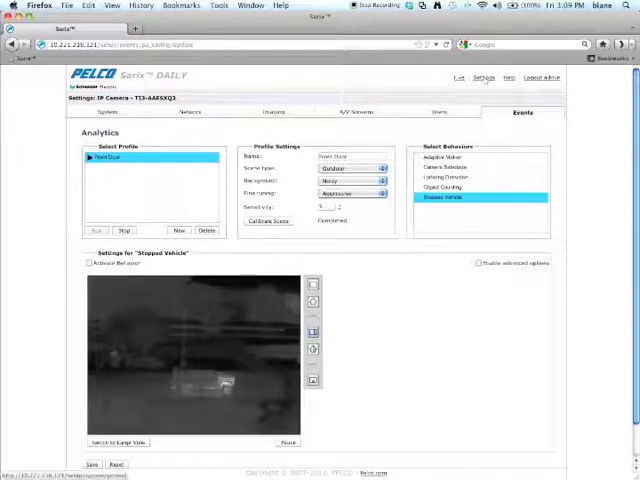
- Enable advanced options for Stopped Vehicle, revealing sensitivity setting 3
click(521, 112)
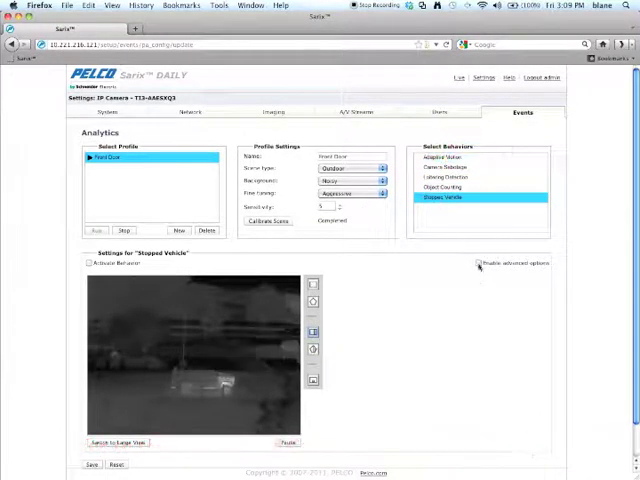
click(478, 264)
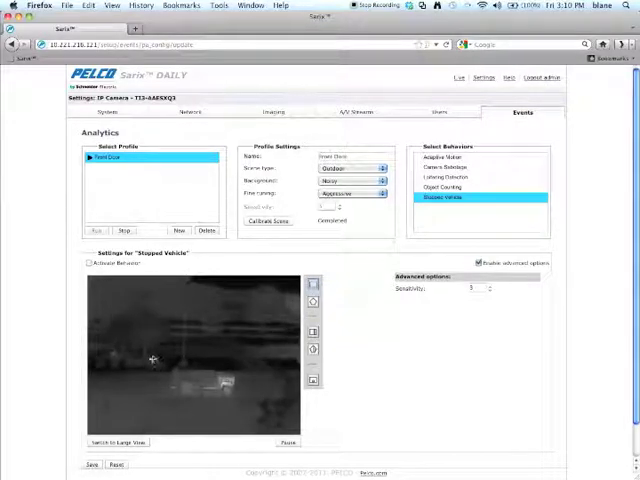
- Draw the stopped-vehicle detection zone over the lower road area
drag(152, 358, 253, 394)
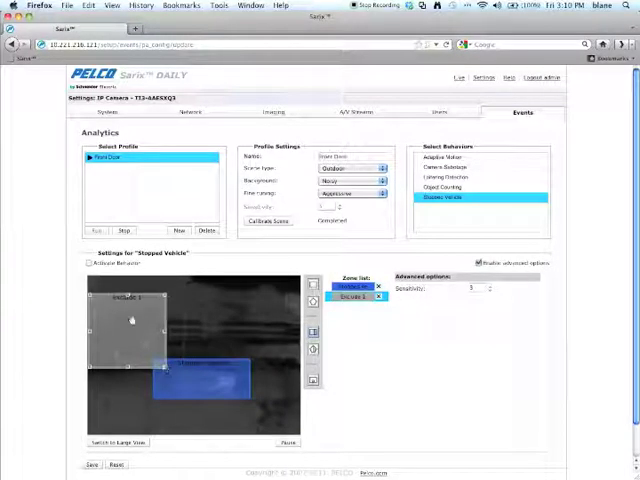
mouse_move(205, 379)
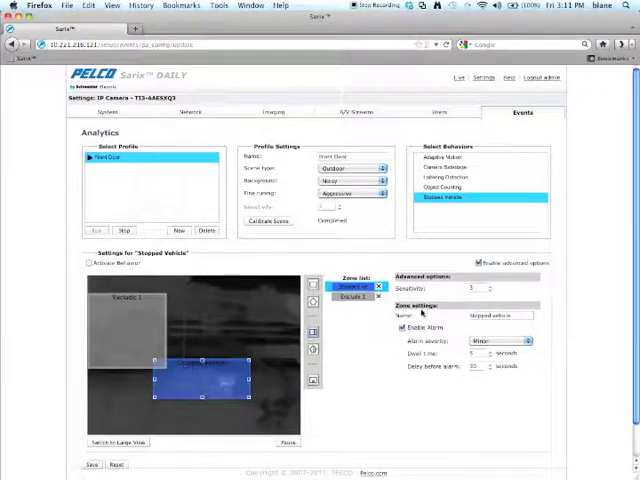
- Select the Stopped vehicle include zone to show its settings with Enable Alarm checked
click(440, 187)
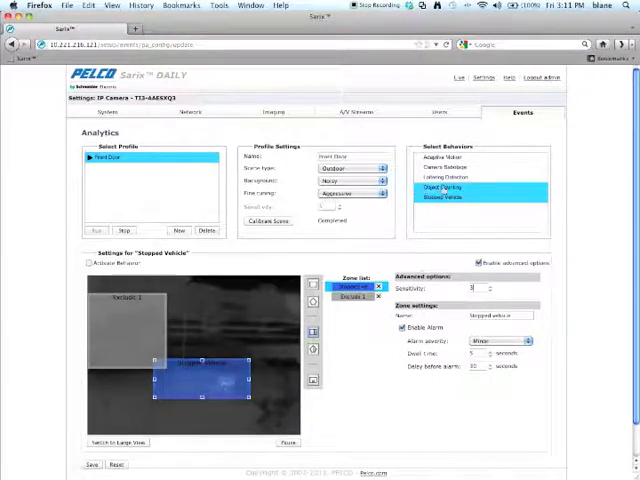
click(442, 187)
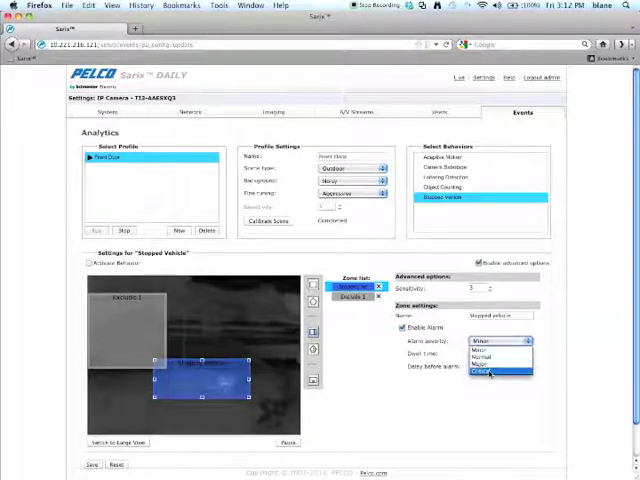
- Set the include zone's alarm severity to Critical
click(485, 372)
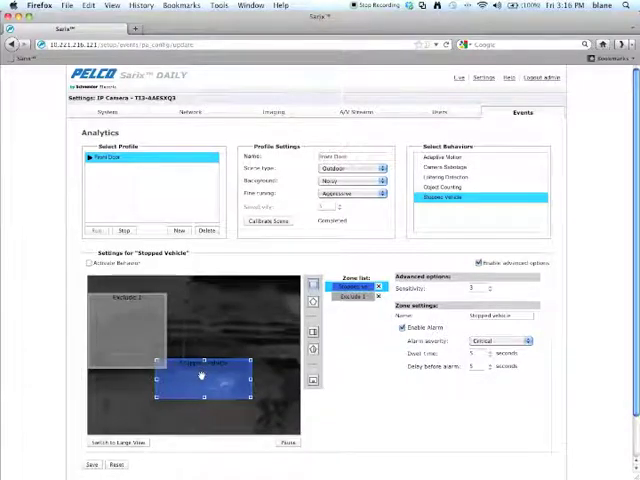
- Set the zone's delay before alarm to 5 seconds, then reselect the zone
click(90, 264)
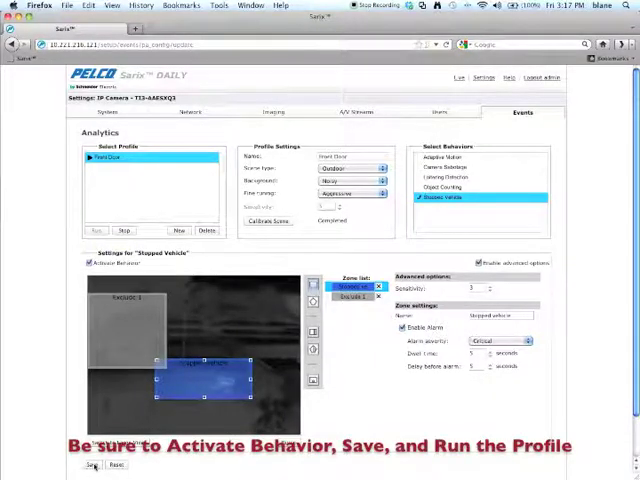
- Activate the Stopped Vehicle behavior and save the configuration
click(95, 466)
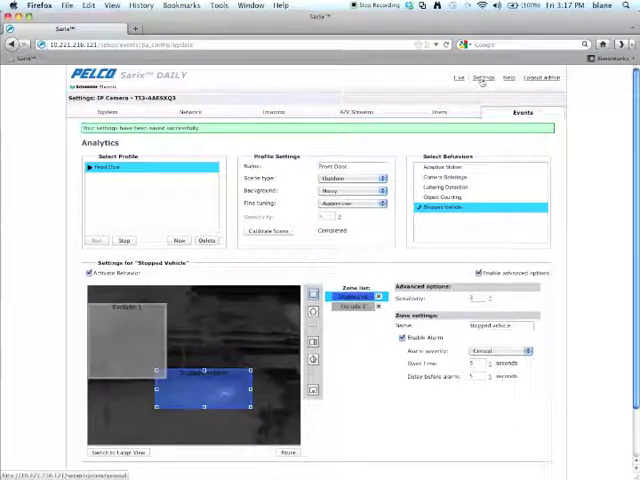
- Go to the Live view and select Event Stream as the displayed stream
click(459, 76)
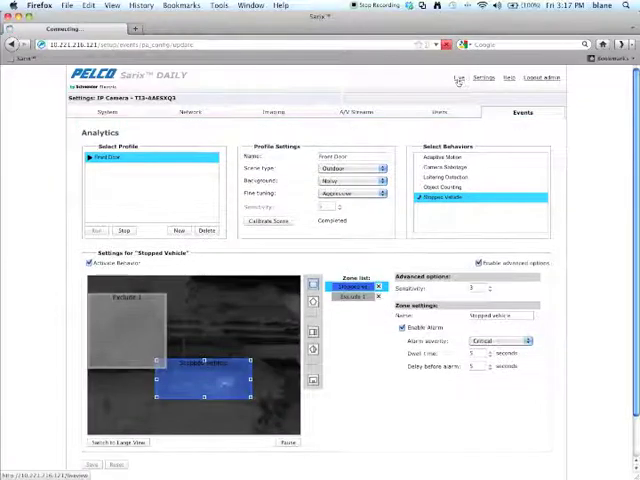
click(457, 78)
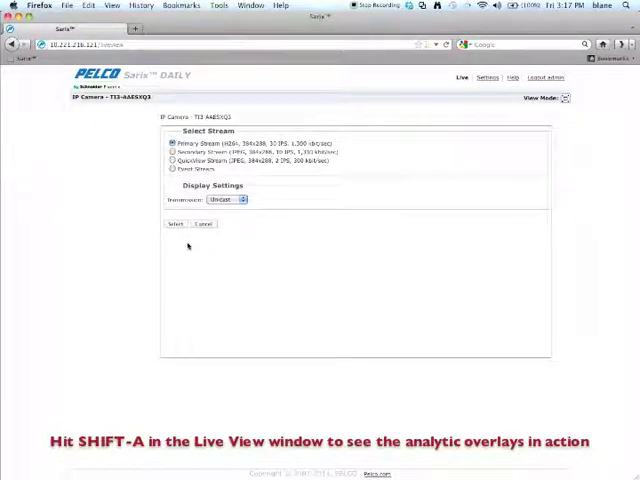
click(172, 168)
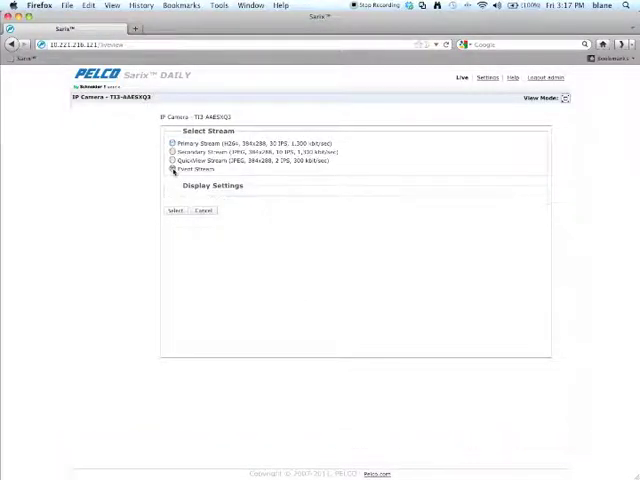
click(174, 210)
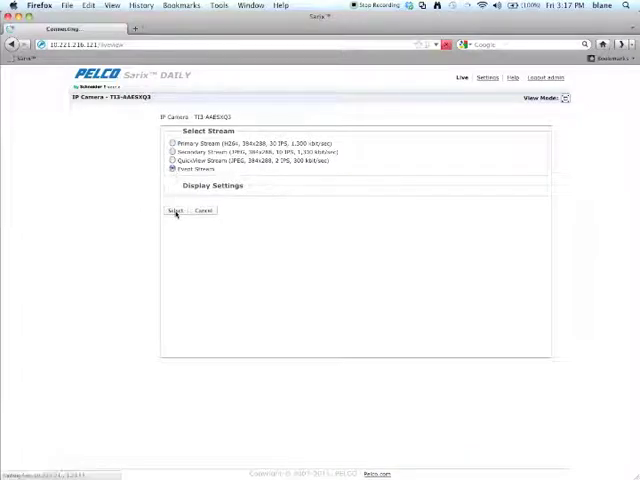
click(174, 210)
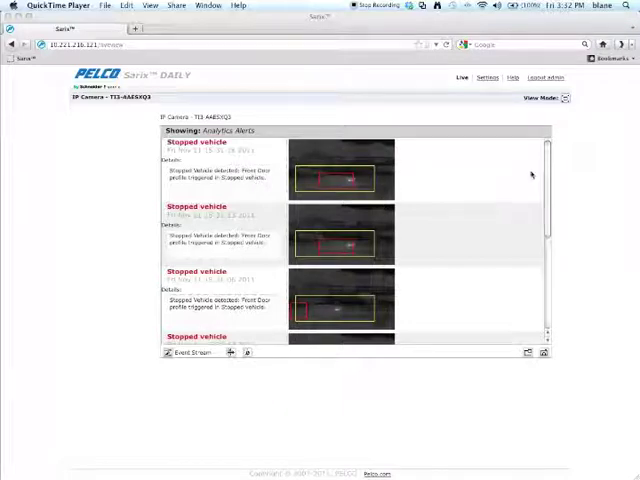
- Scroll down the Event Stream through the Front Door Stopped vehicle alerts
scroll(down, 3)
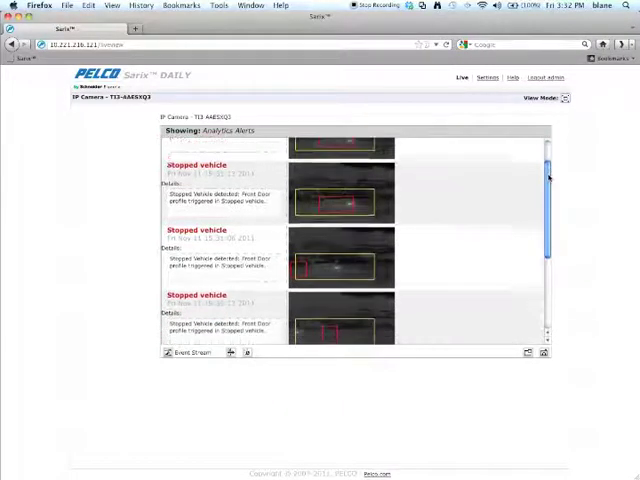
scroll(down, 3)
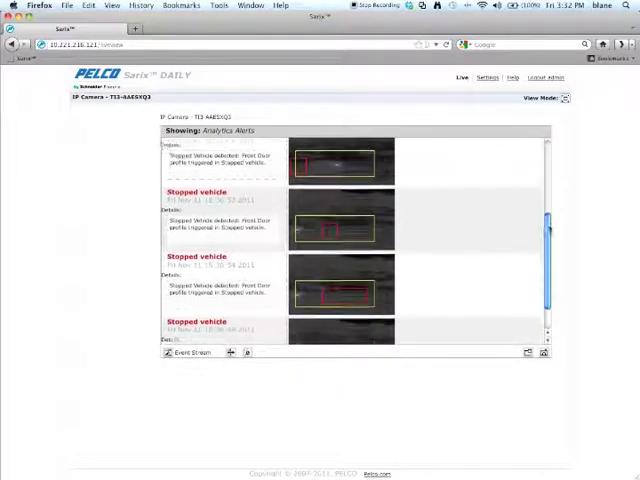
scroll(down, 3)
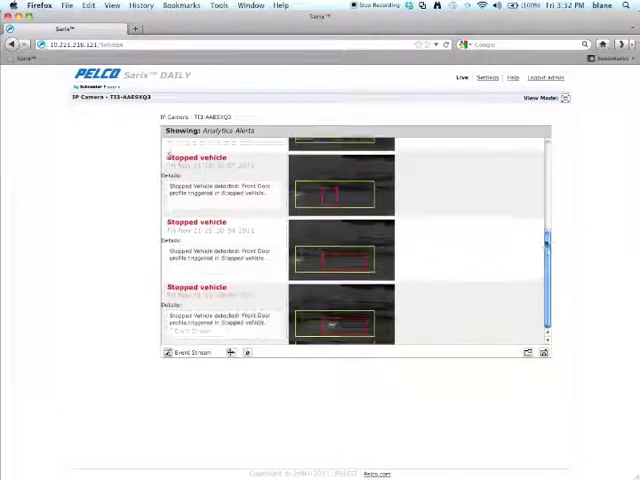